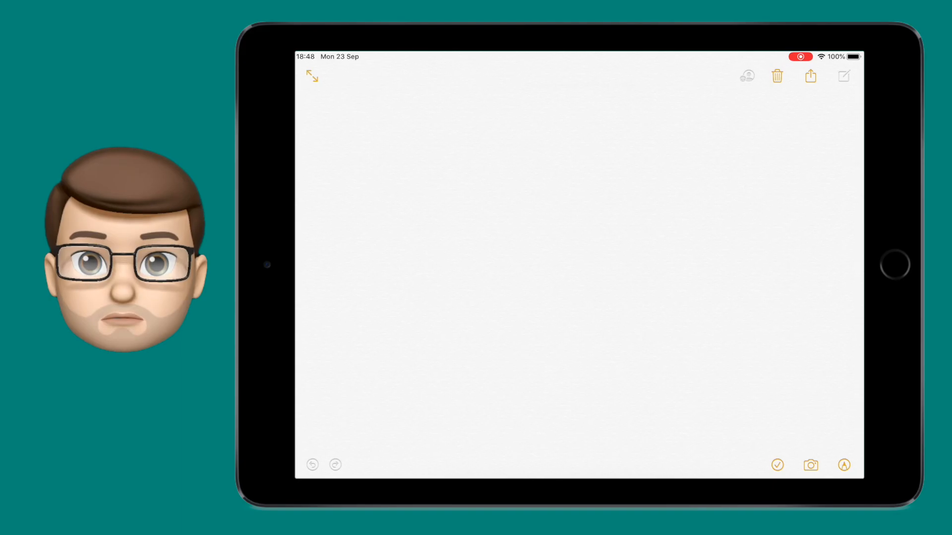
Open the markup drawing tools and draw a thin black zigzag at upper left
click(842, 466)
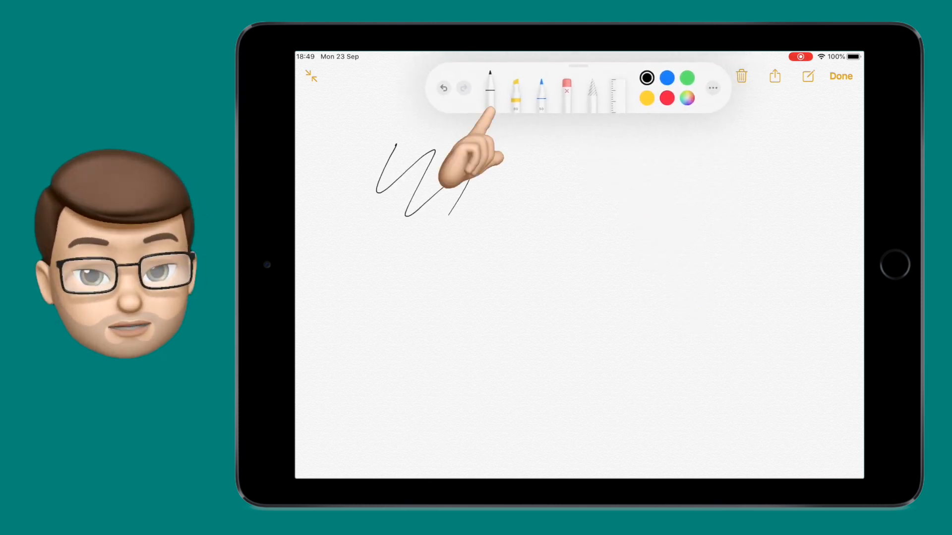
Scribble with a thicker pen and green marker, then sketch a red pencil circle, arches and patch
click(492, 84)
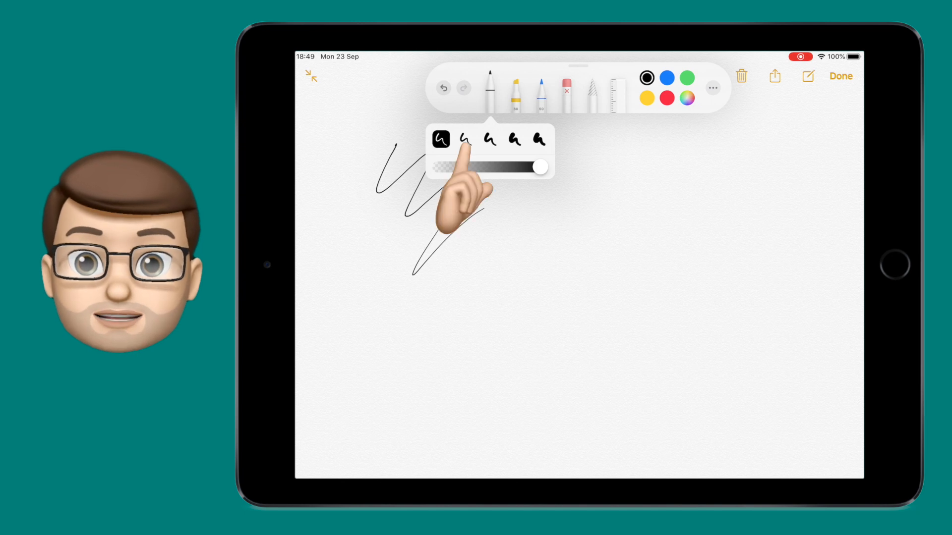
click(512, 141)
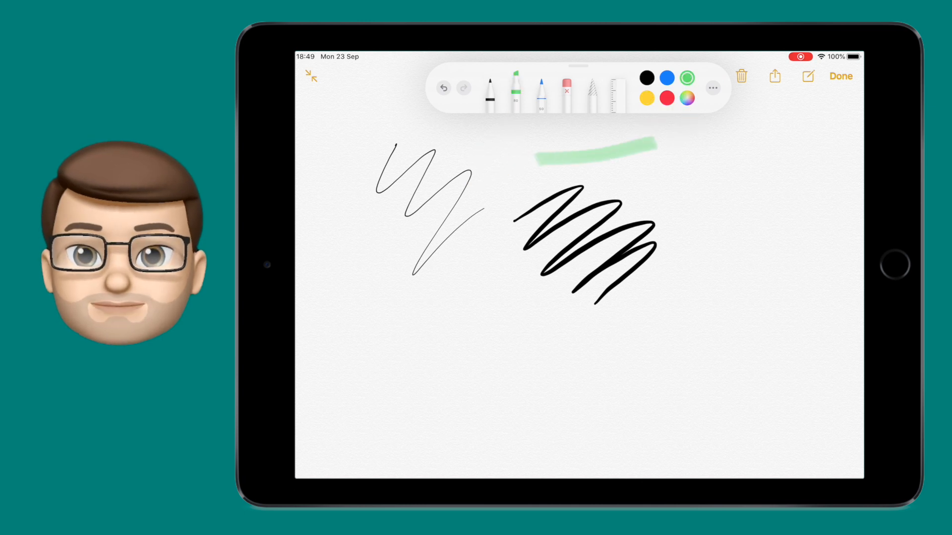
click(516, 91)
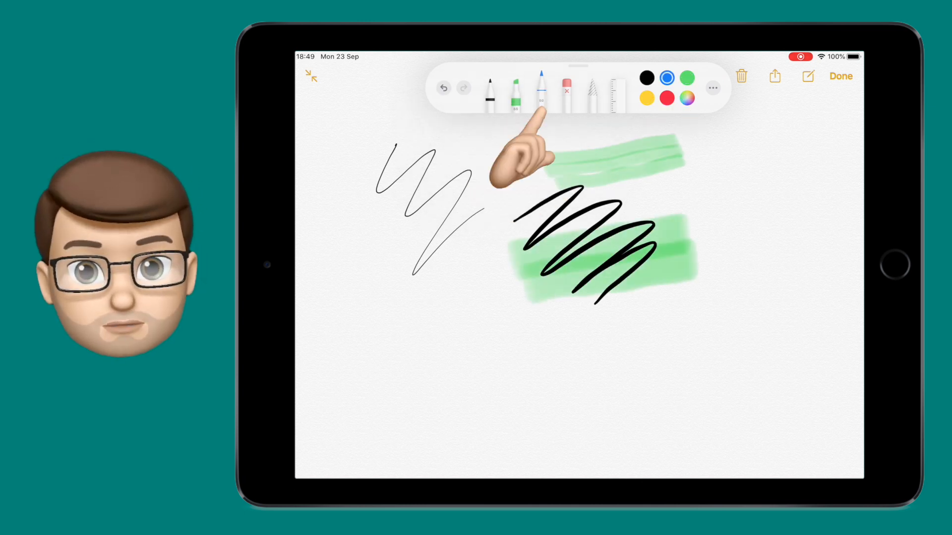
click(541, 88)
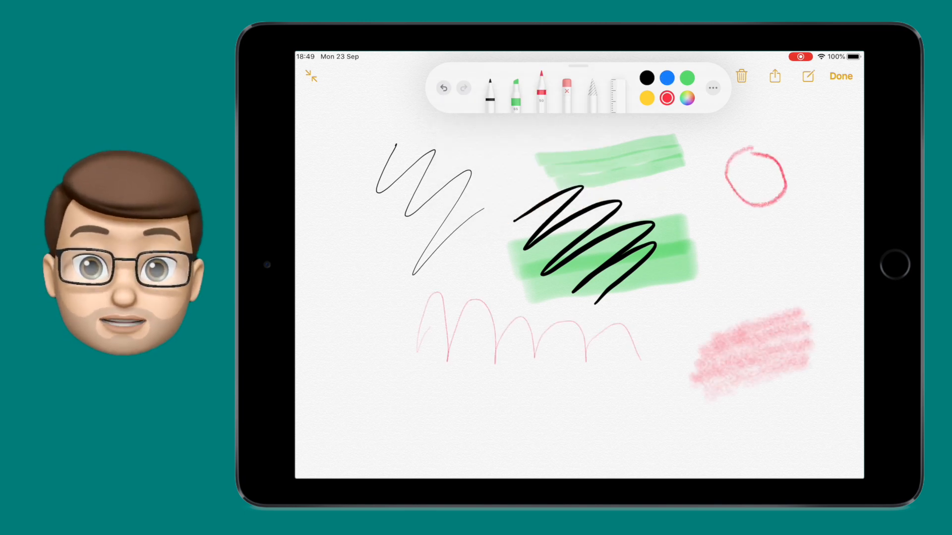
Erase a squiggle through the red shaded patch using the pixel eraser
click(567, 92)
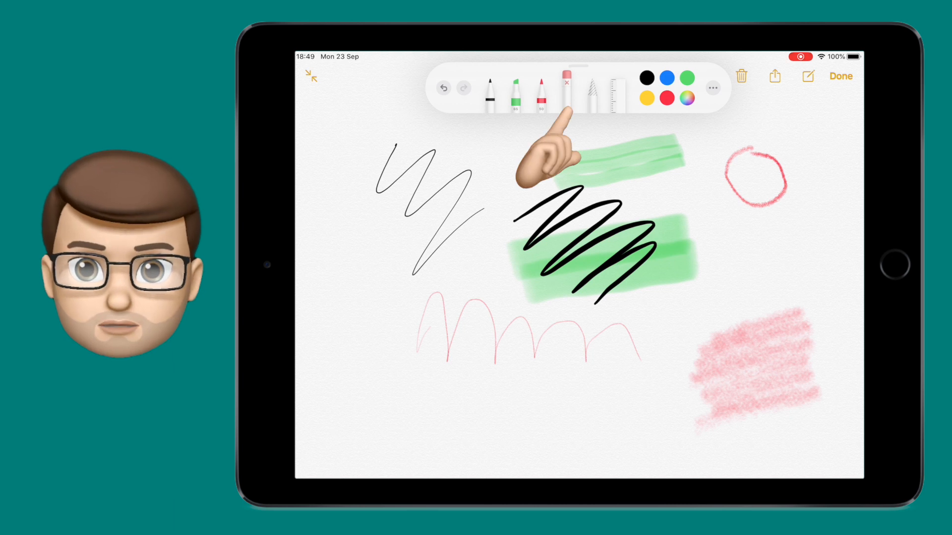
click(566, 88)
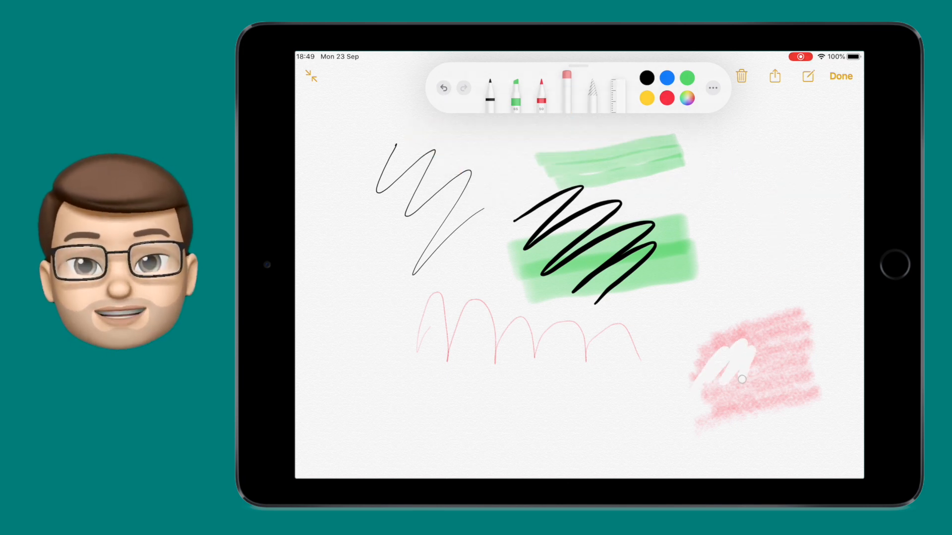
drag(741, 352, 777, 364)
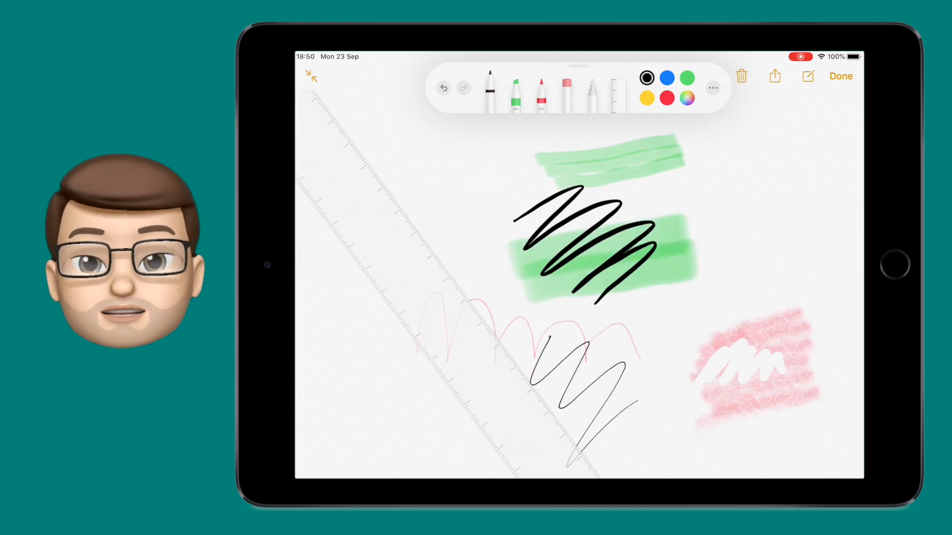
Draw straight black lines along the ruler after moving the zigzag below the arches
drag(363, 152, 486, 328)
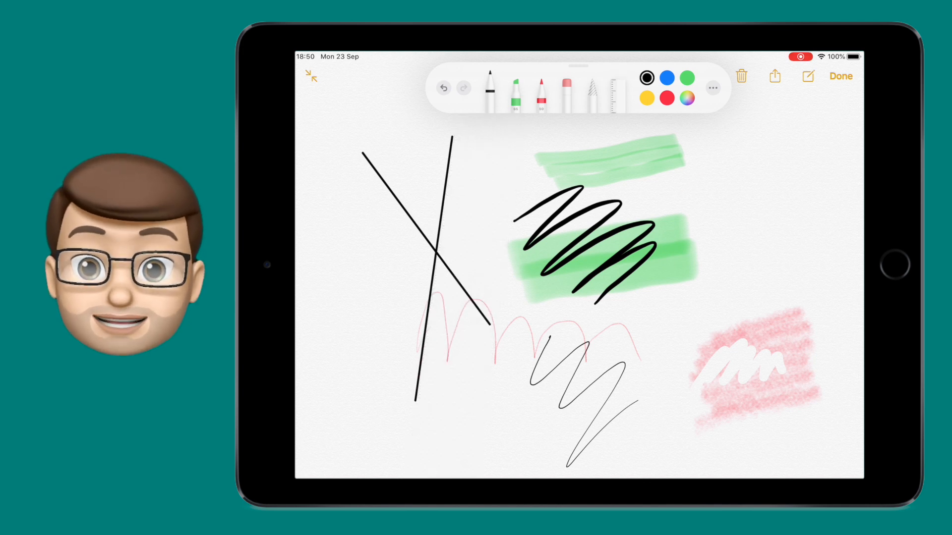
click(685, 98)
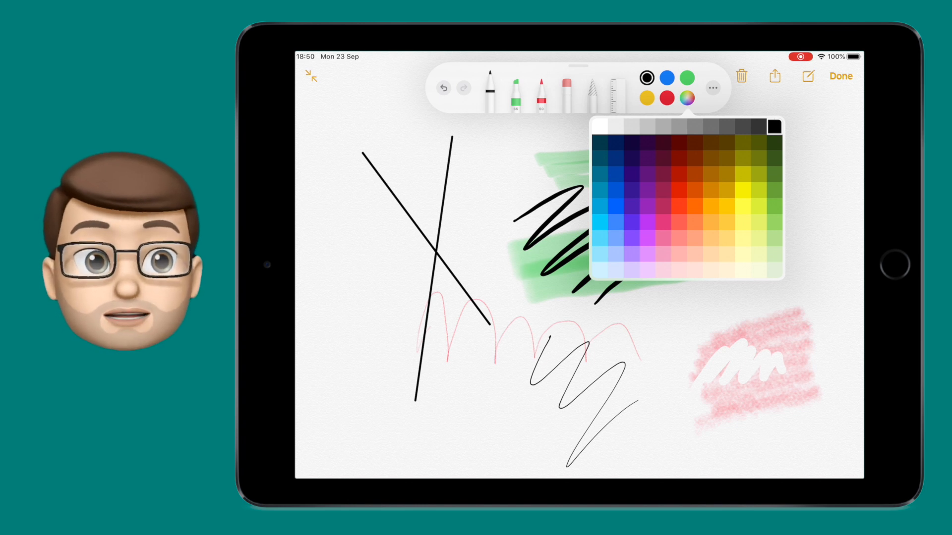
Choose a yellow pen colour from the full grid and view the Auto-minimise toggle, off
click(758, 207)
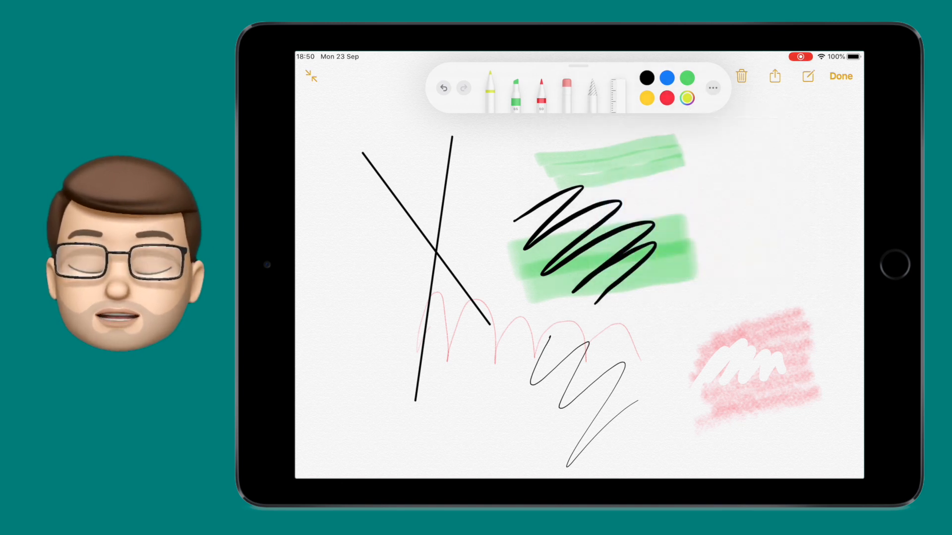
click(712, 88)
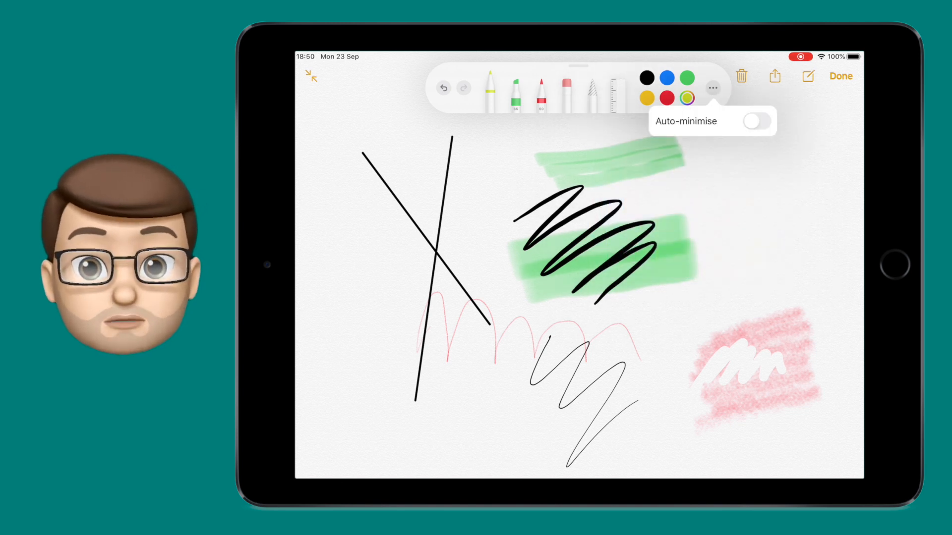